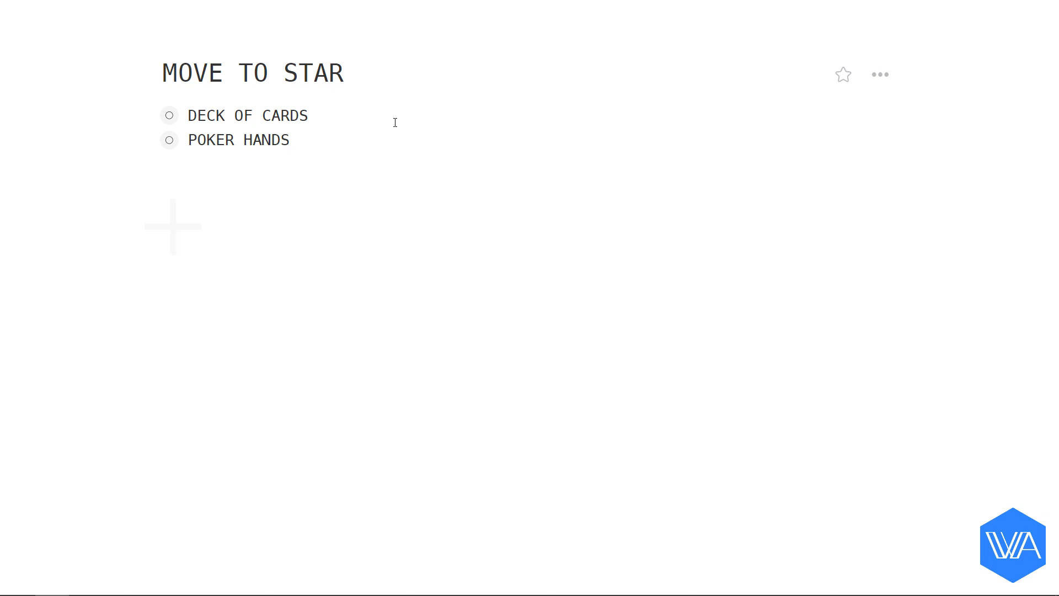
- Show the starred CLUBS list holding the moved 4♣ card and bring up the WFx prompt
{"action": "key", "text": "cmd+k"}
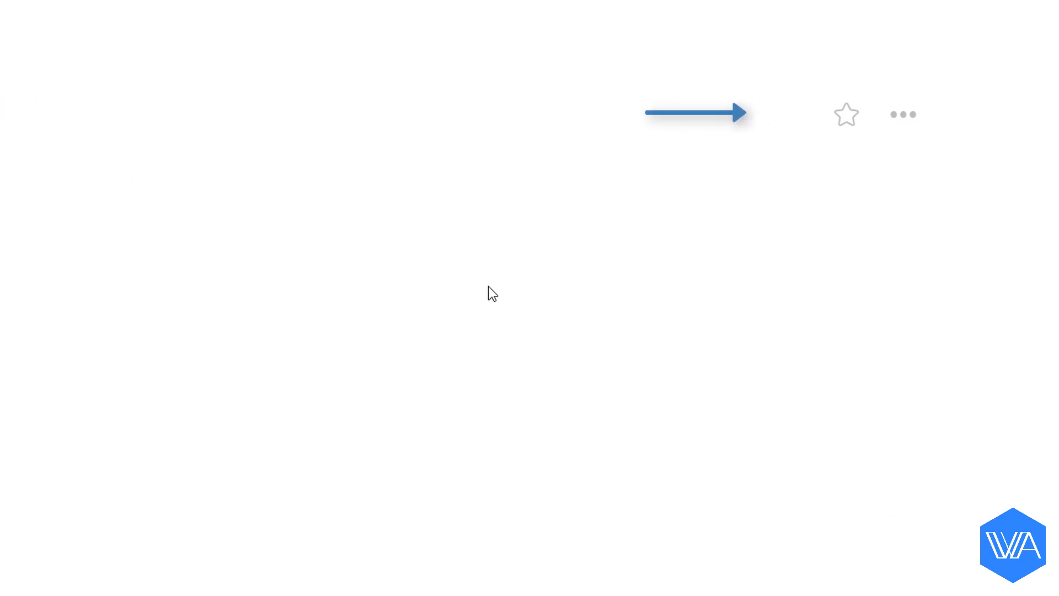
{"action": "key", "text": "ctrl+k"}
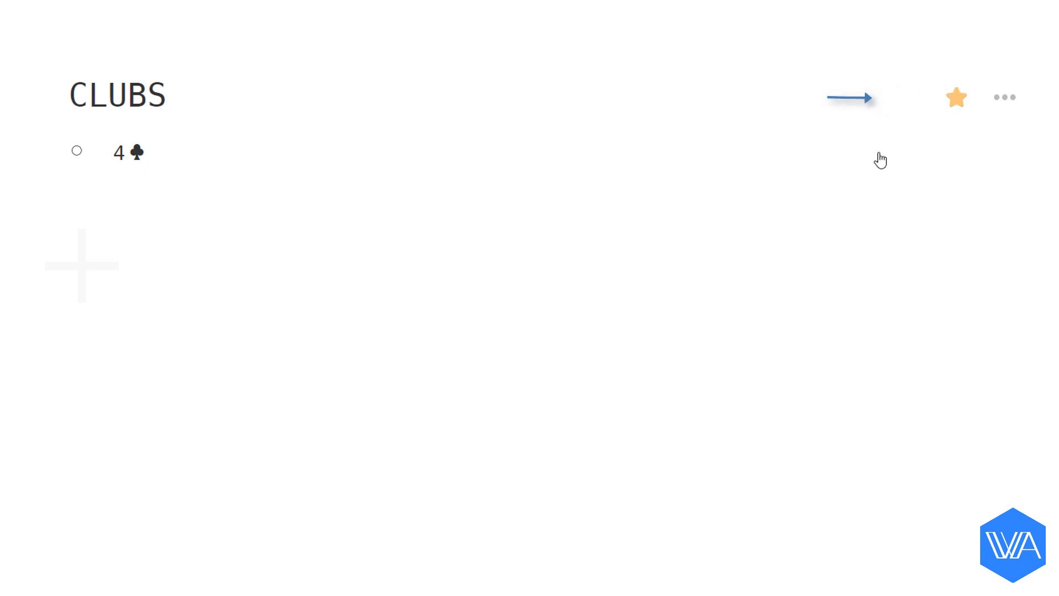
{"action": "left_click", "coordinate": [850, 98]}
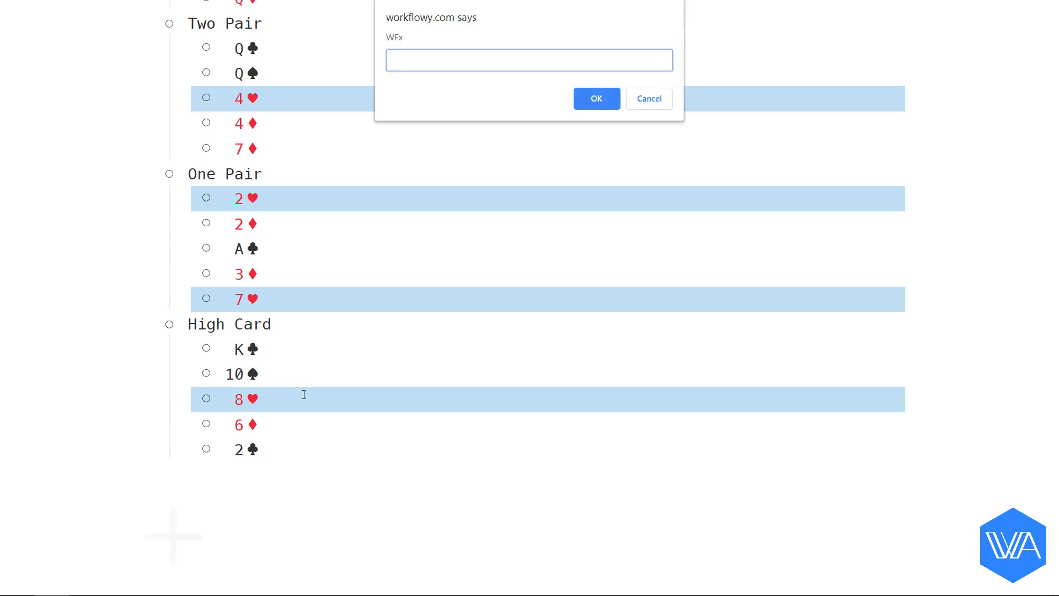
- Run moveToStar via st to send the selected heart cards to the starred HEARTS list
{"action": "type", "text": "st"}
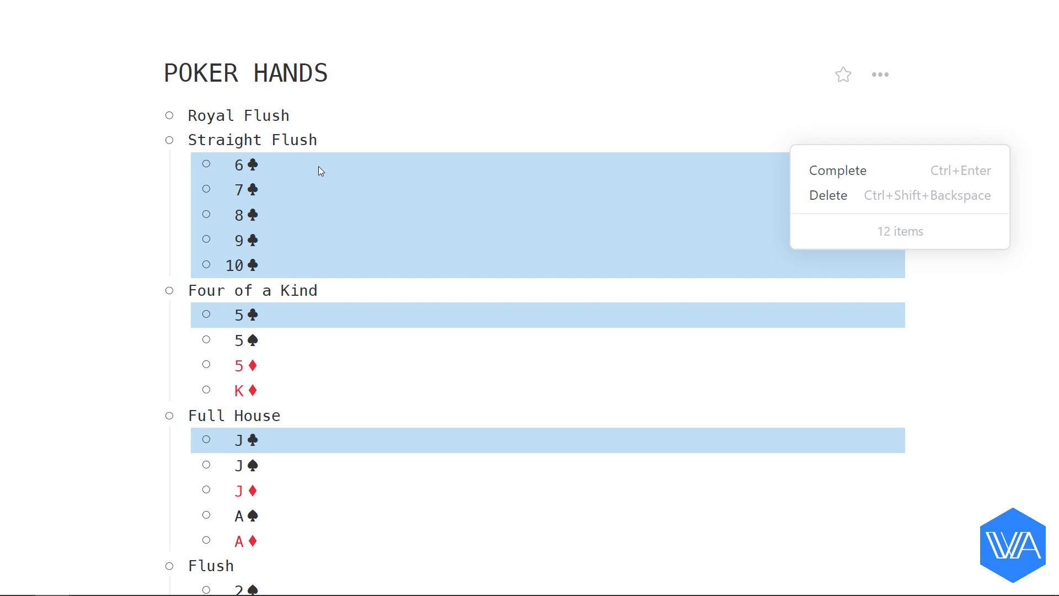
- Select the diamond cards in POKER HANDS and run moveToStar with st on them
{"action": "left_click", "coordinate": [828, 196]}
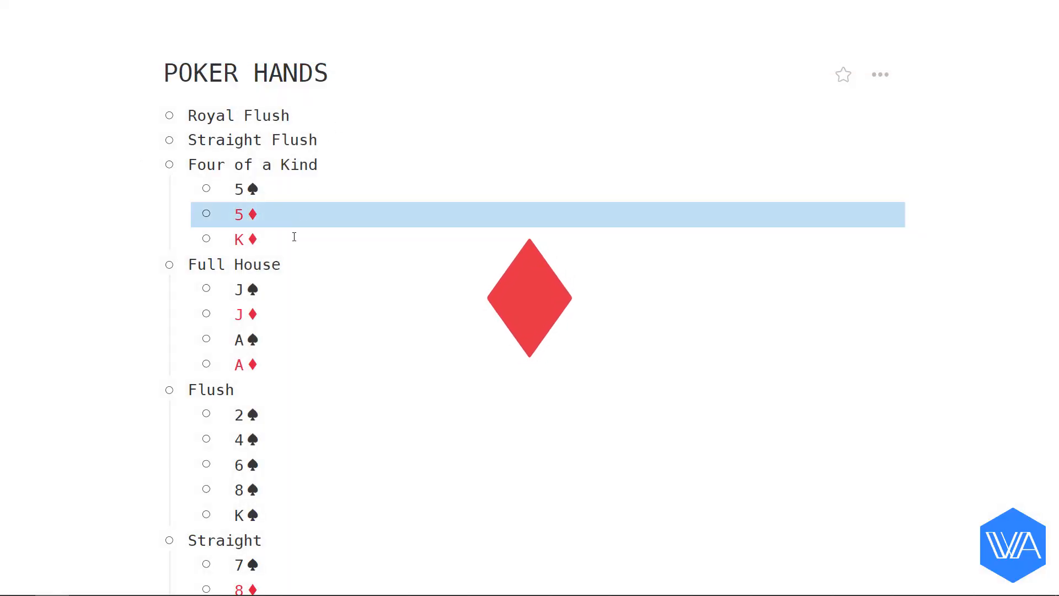
{"action": "scroll", "scroll_direction": "down", "scroll_amount": 3}
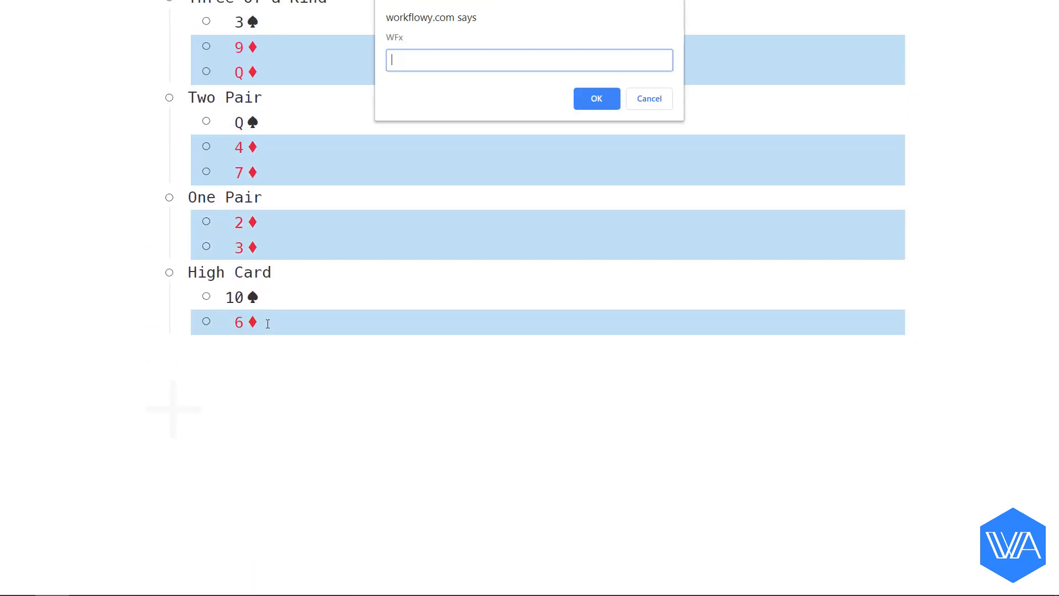
{"action": "type", "text": "st"}
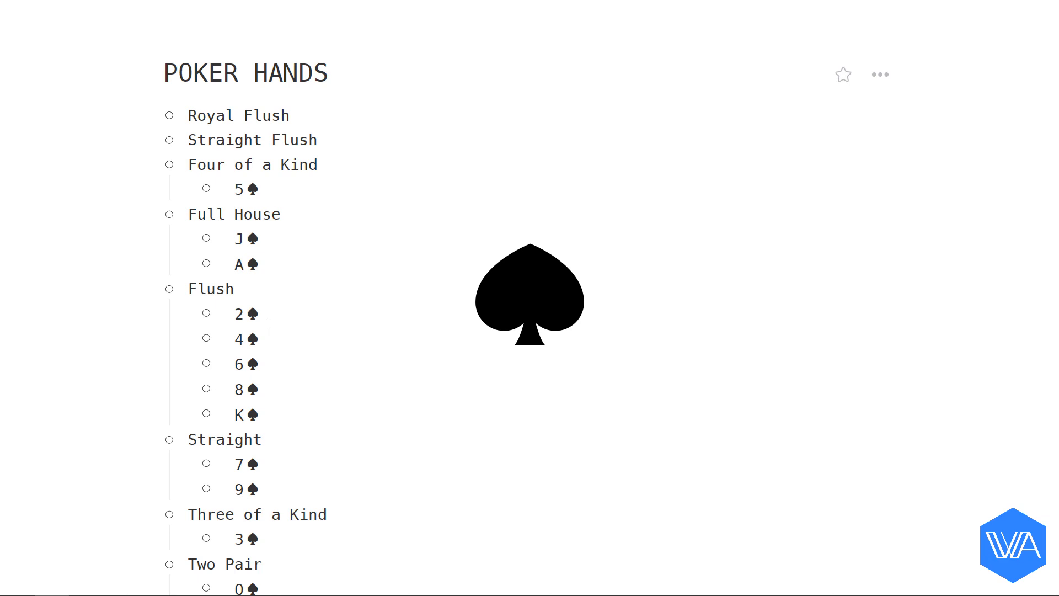
- Move the remaining 13 spade cards into the starred SPADES list with st and view them there
{"action": "left_click", "coordinate": [257, 188]}
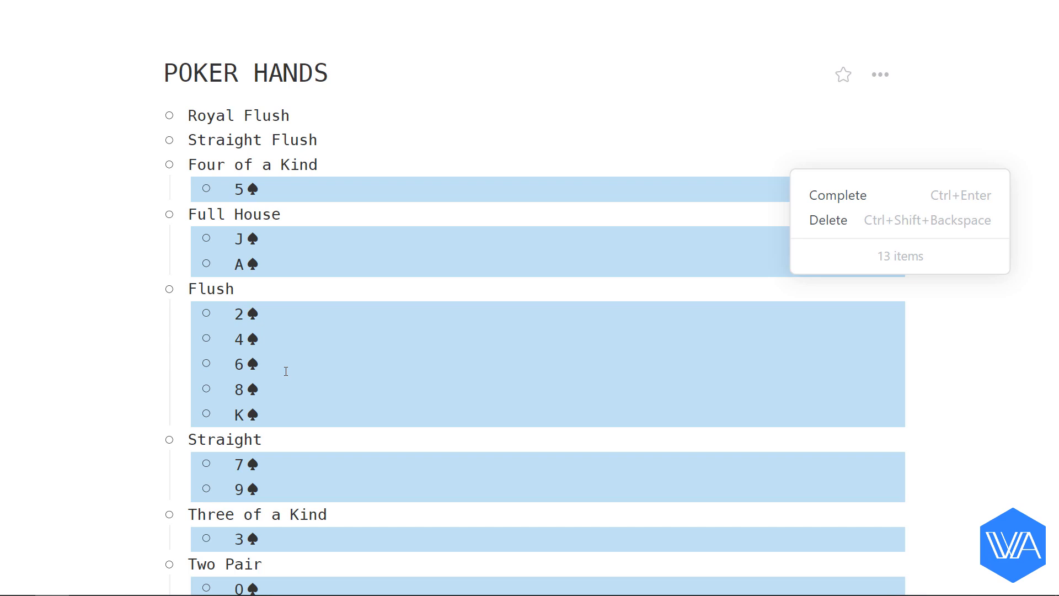
{"action": "type", "text": "st"}
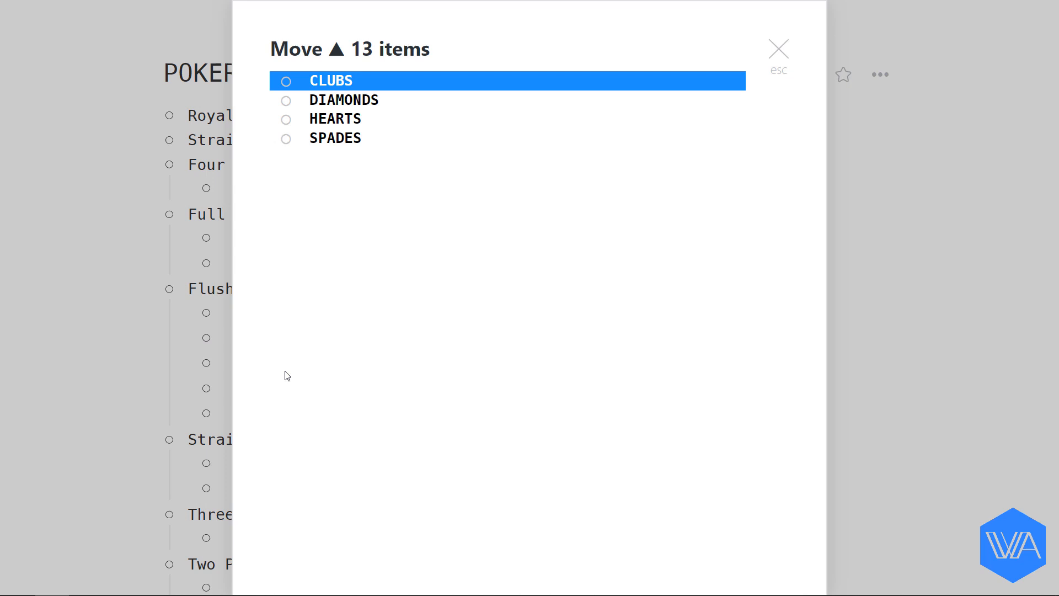
{"action": "left_click", "coordinate": [335, 138]}
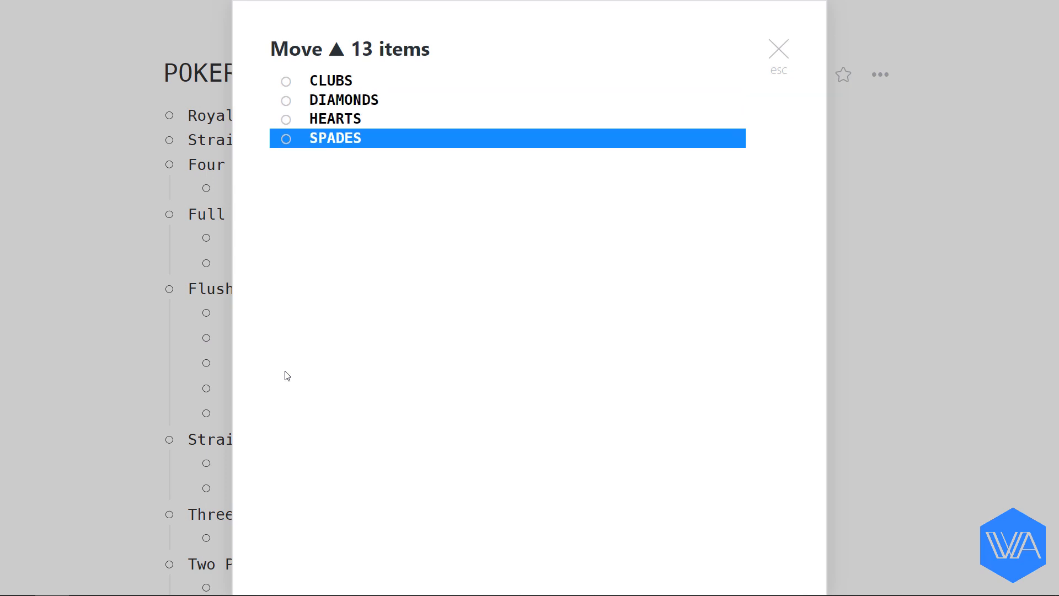
{"action": "left_click", "coordinate": [340, 138]}
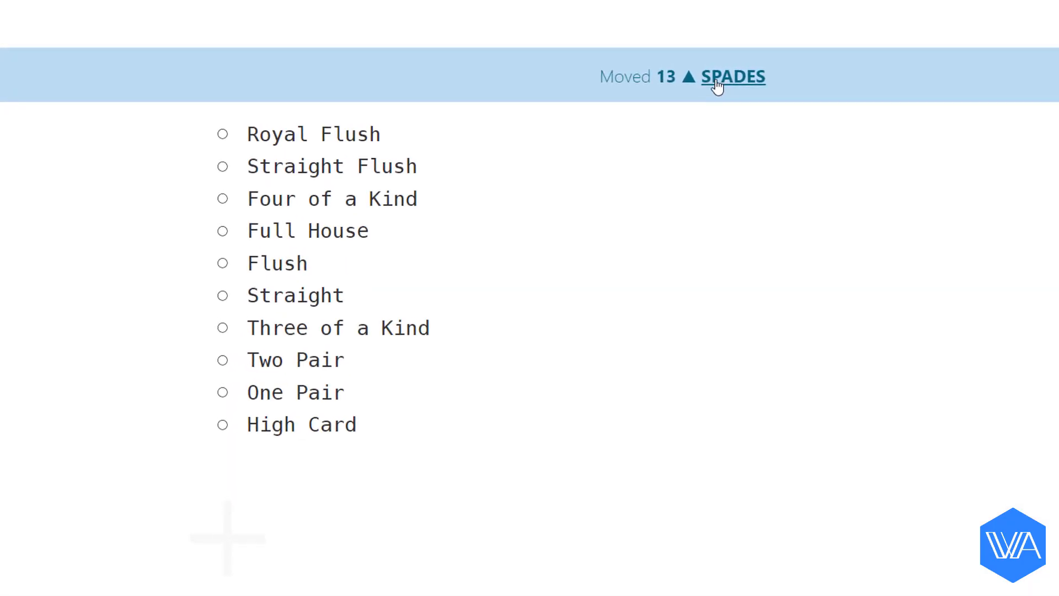
{"action": "left_click", "coordinate": [730, 76]}
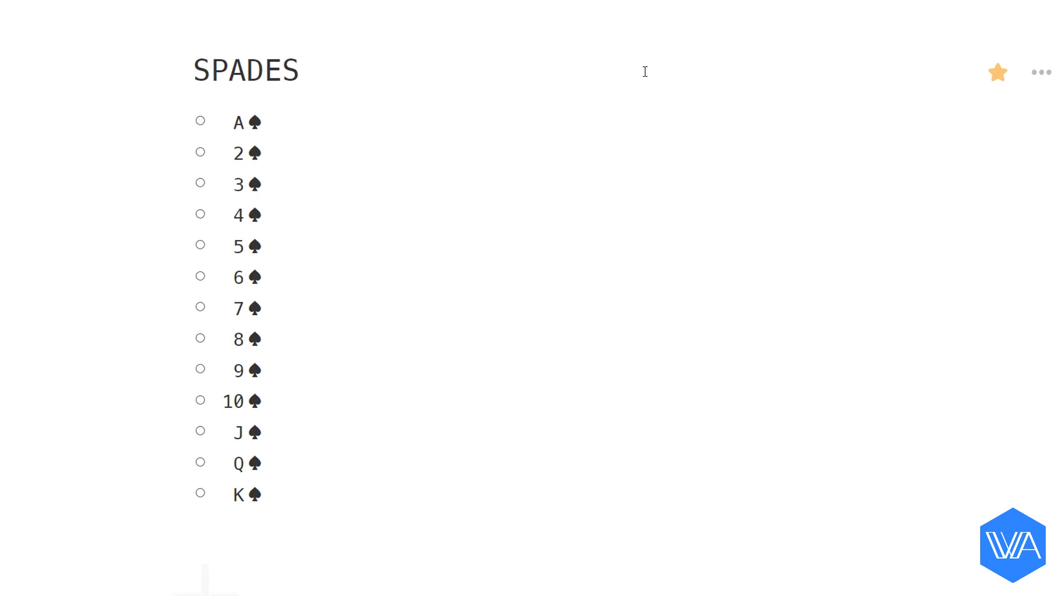
{"action": "left_click", "coordinate": [224, 122]}
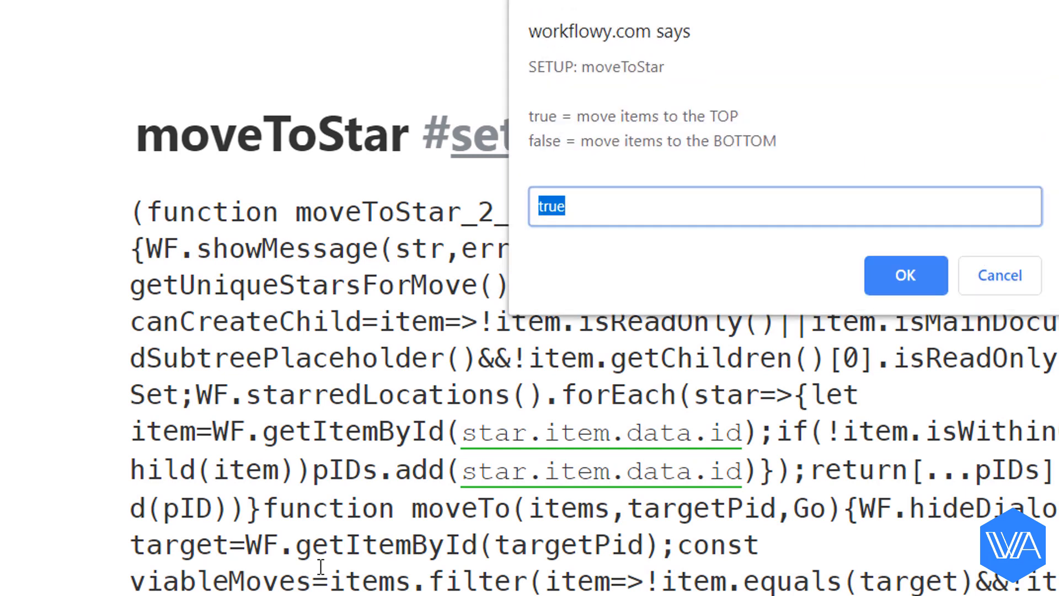
- Save the moveToStar setup with move-to-top kept true and shortcut st
{"action": "left_click", "coordinate": [904, 275]}
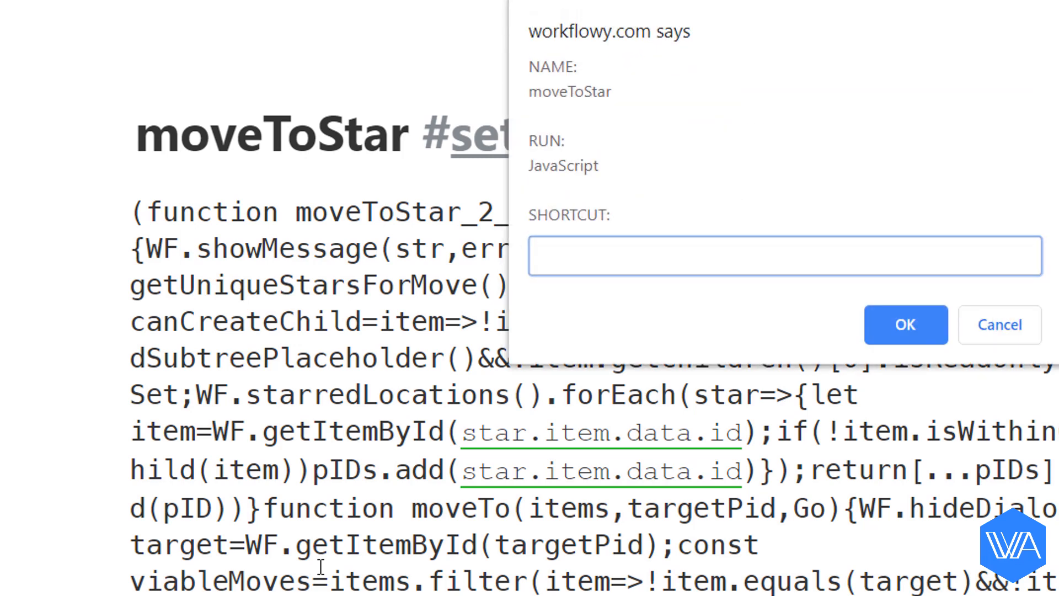
{"action": "type", "text": "s"}
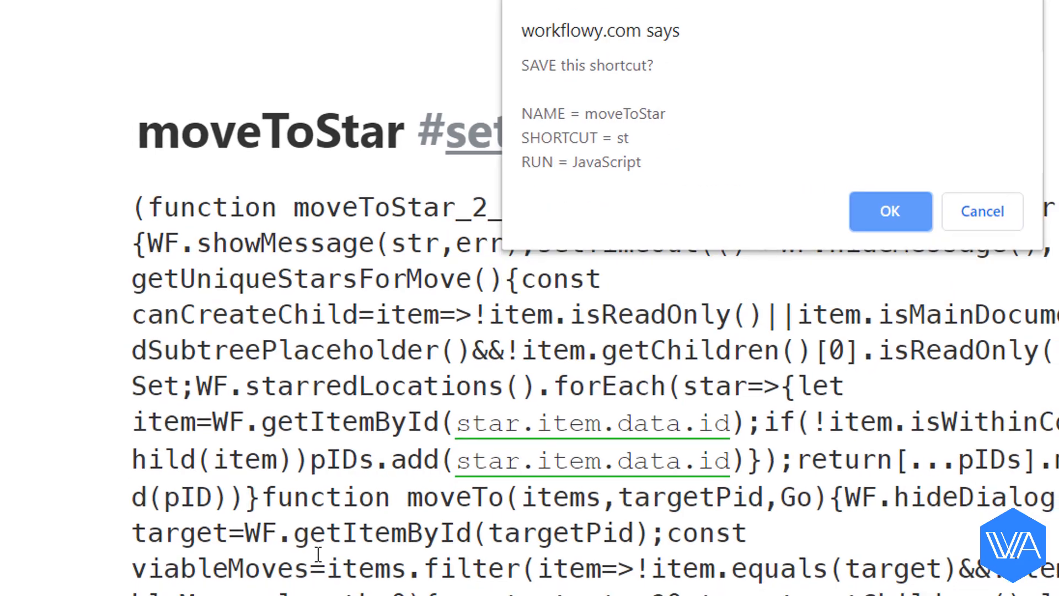
{"action": "left_click", "coordinate": [889, 211]}
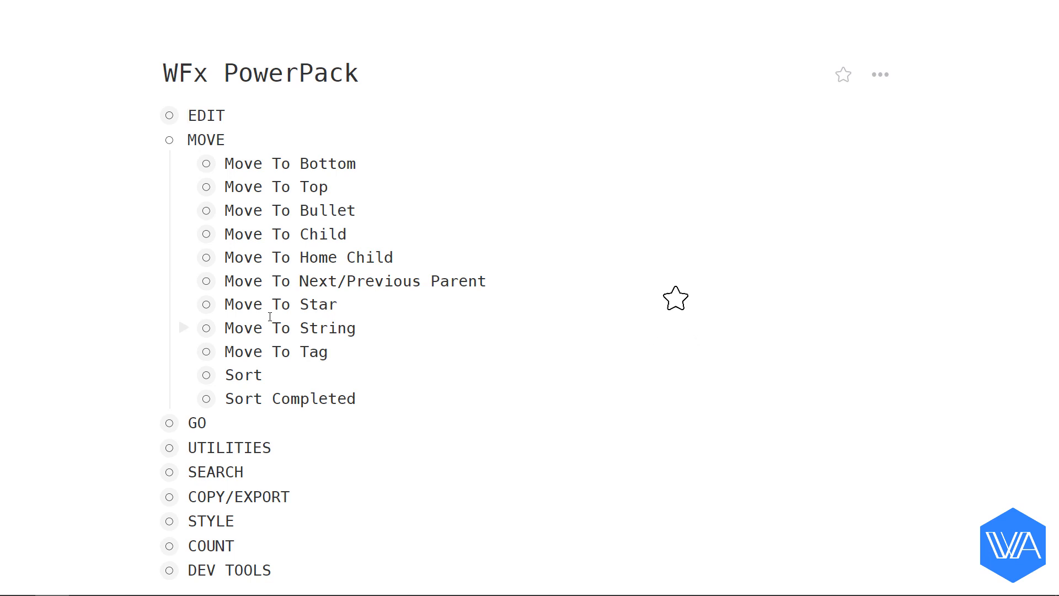
- Expand the MOVE group in the WFx PowerPack outline to show Move To Star
{"action": "left_click", "coordinate": [190, 115]}
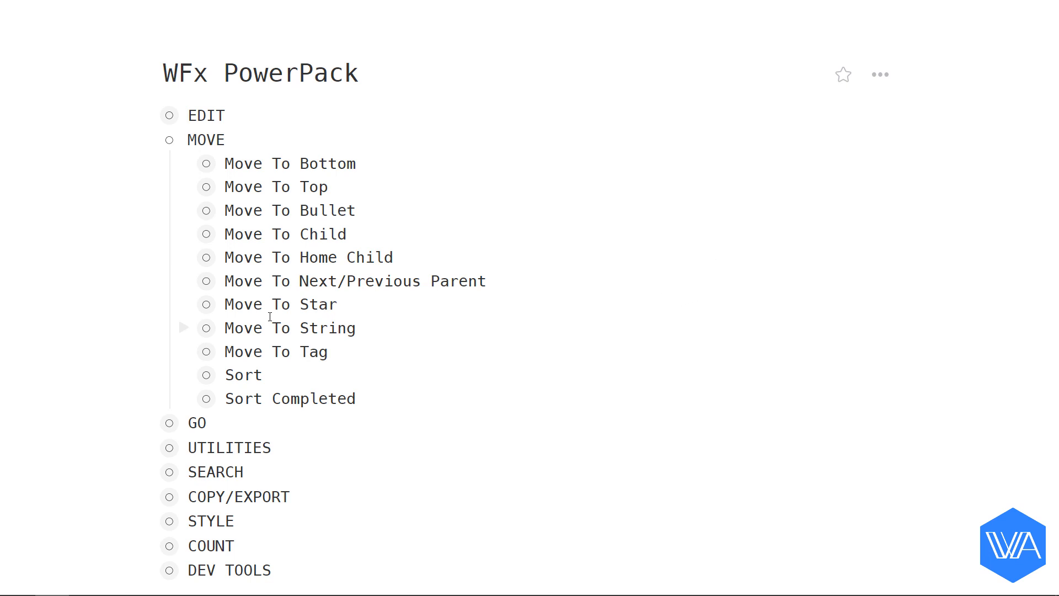
{"action": "left_click", "coordinate": [189, 115]}
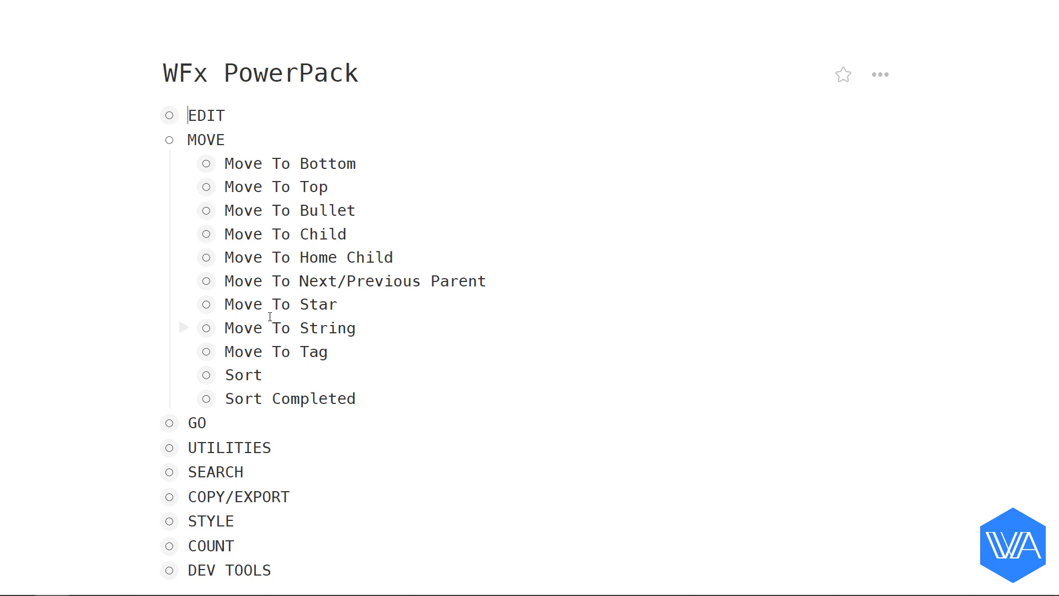